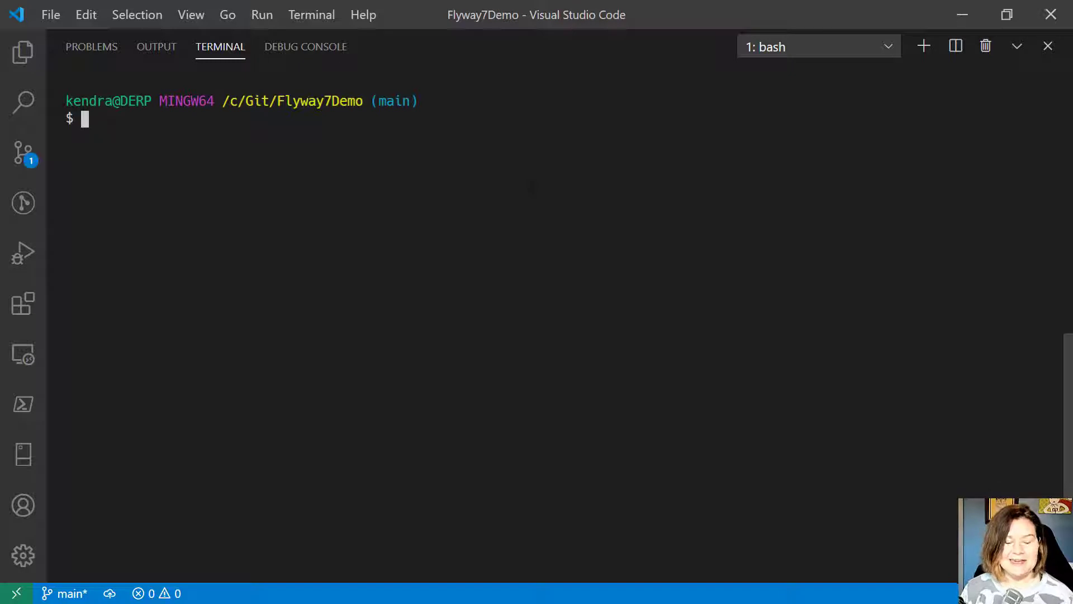
# Run 'flyway migrate' to apply the four migrations, then begin a 'flyway clean'
pyautogui.write('flyway')
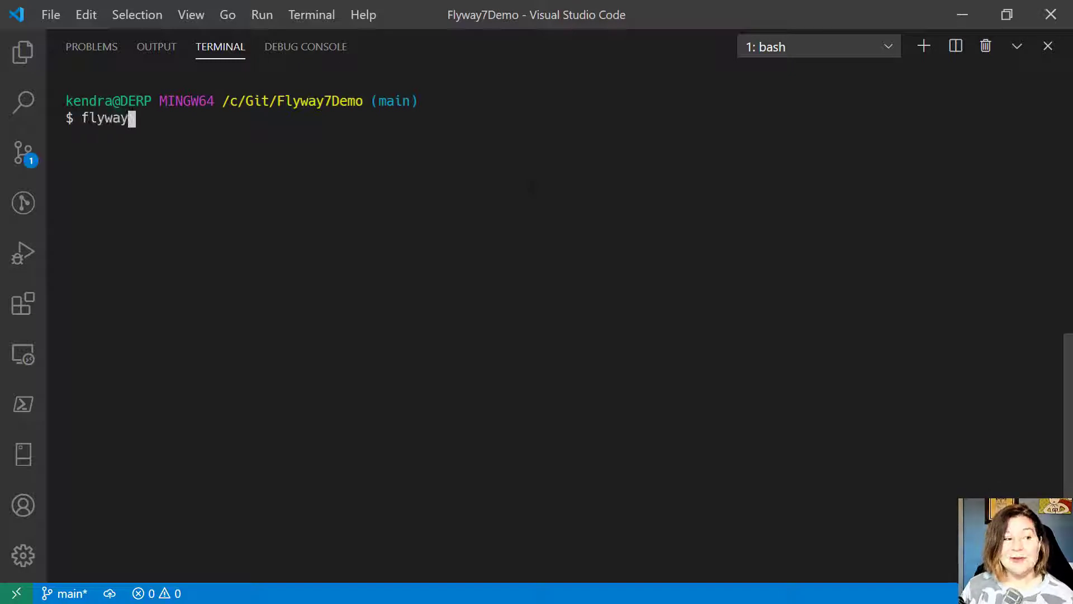
pyautogui.write('migrate')
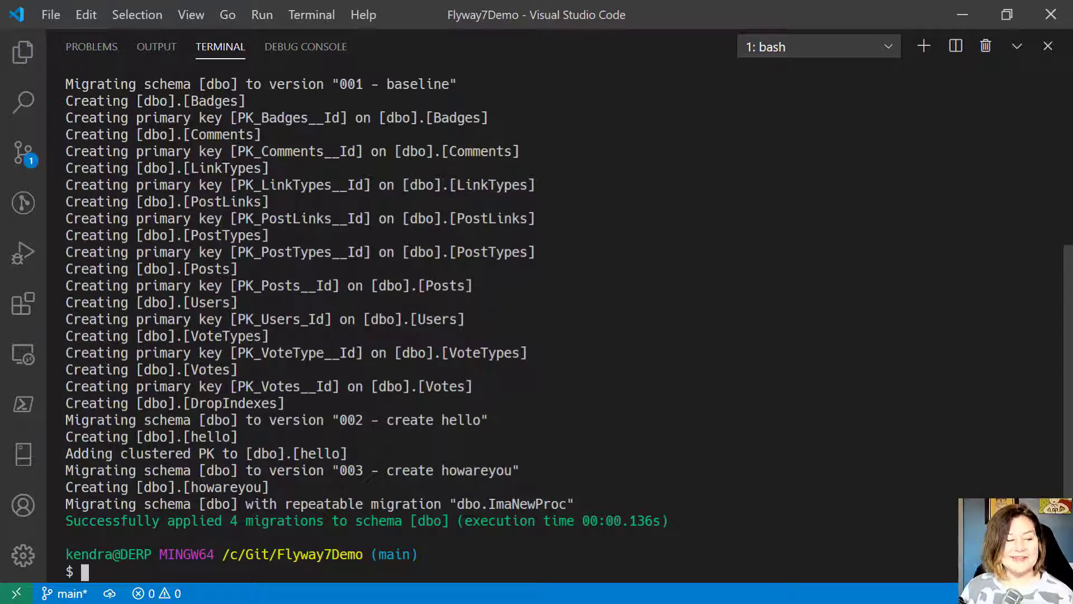
pyautogui.write('flyway clean')
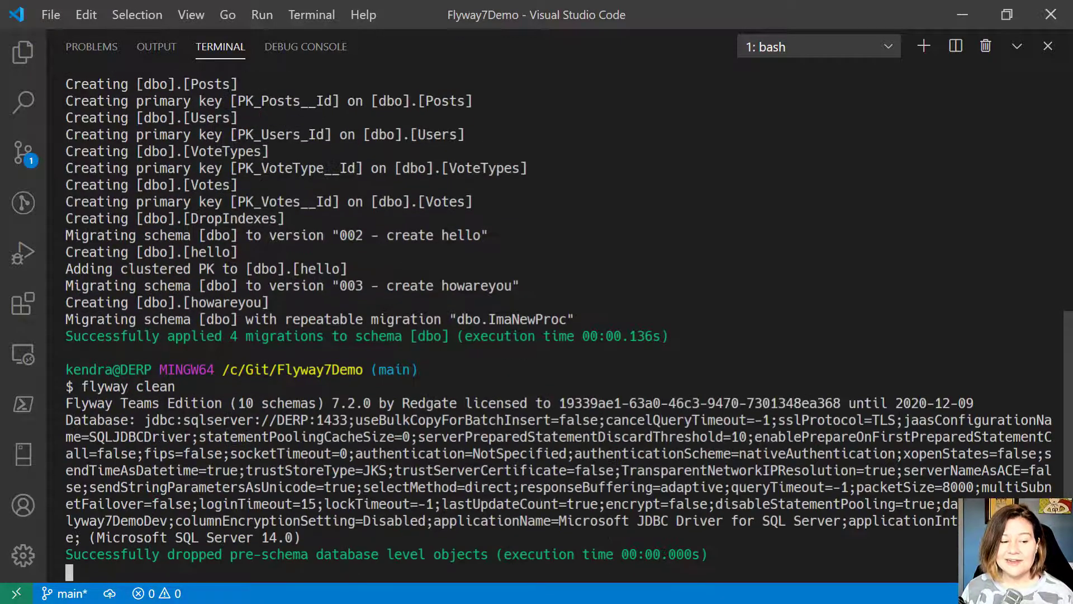
# Run 'clear' to wipe the terminal output after the clean finishes
pyautogui.write('clear')
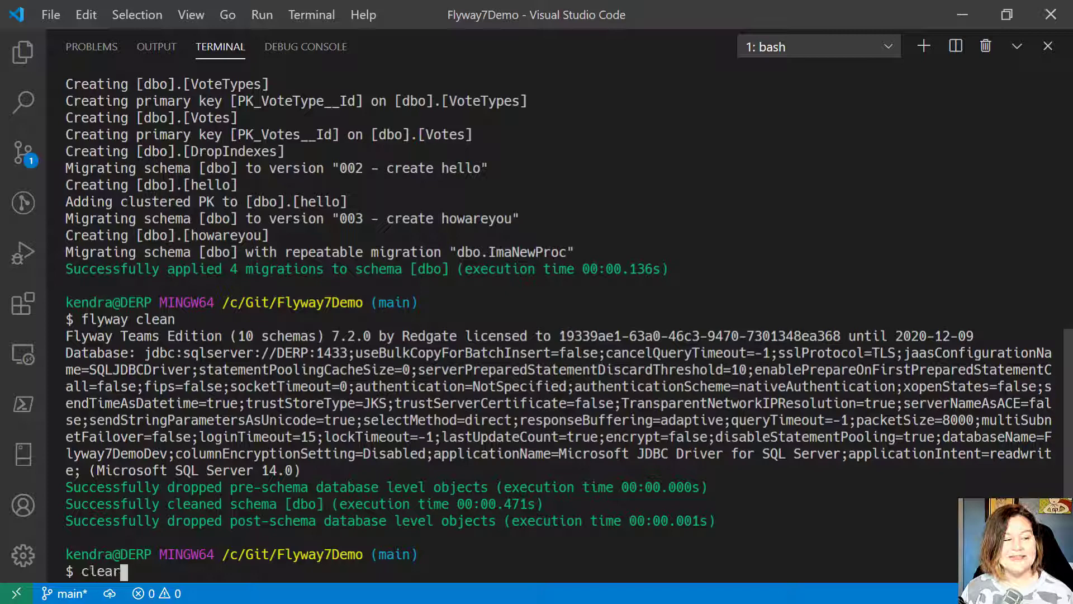
pyautogui.press('Enter')
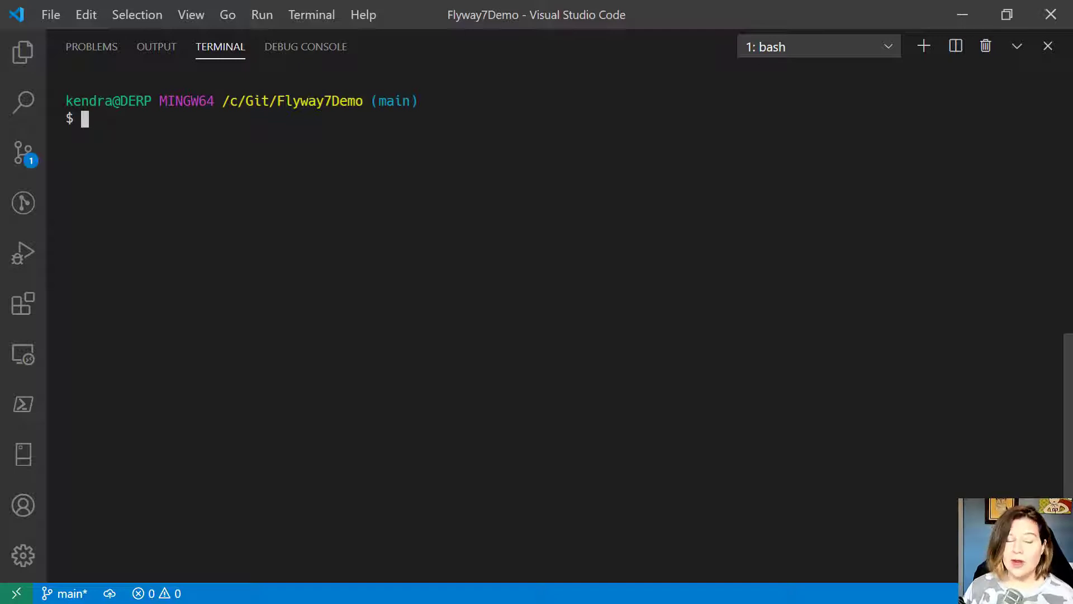
# Run 'flyway -skipExecutingMigrations=true migrate' to record four migrations without executing them
pyautogui.write('fl')
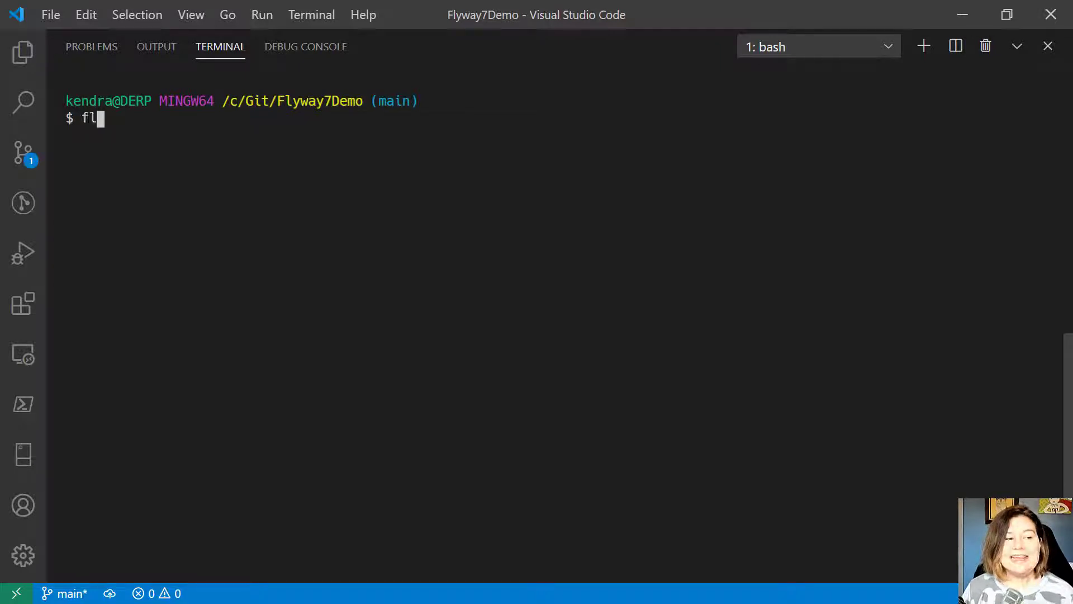
pyautogui.write('yway -')
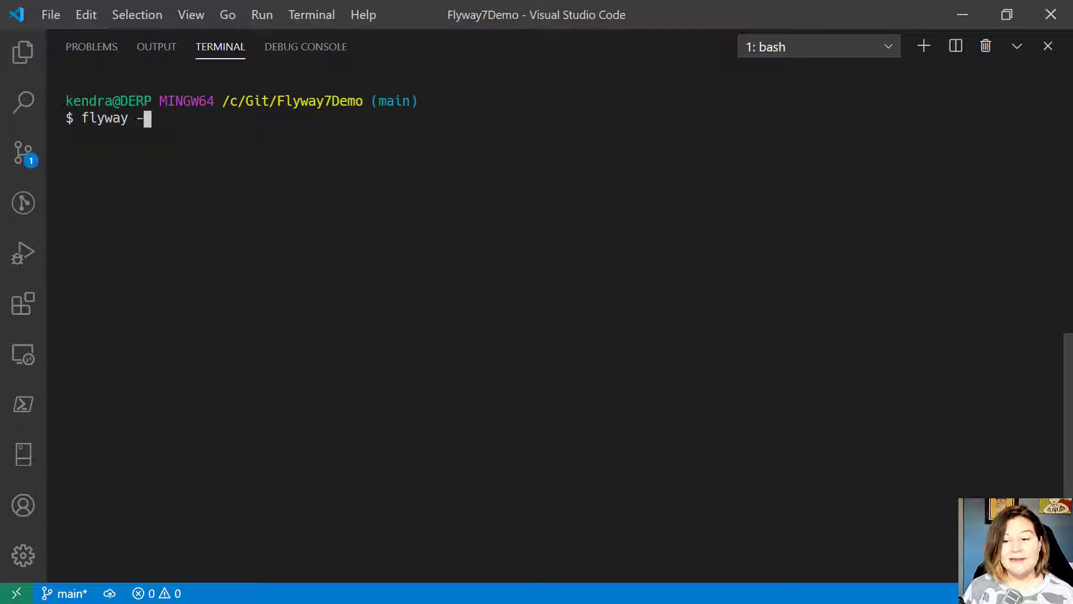
pyautogui.write('skipExecutingMigrat')
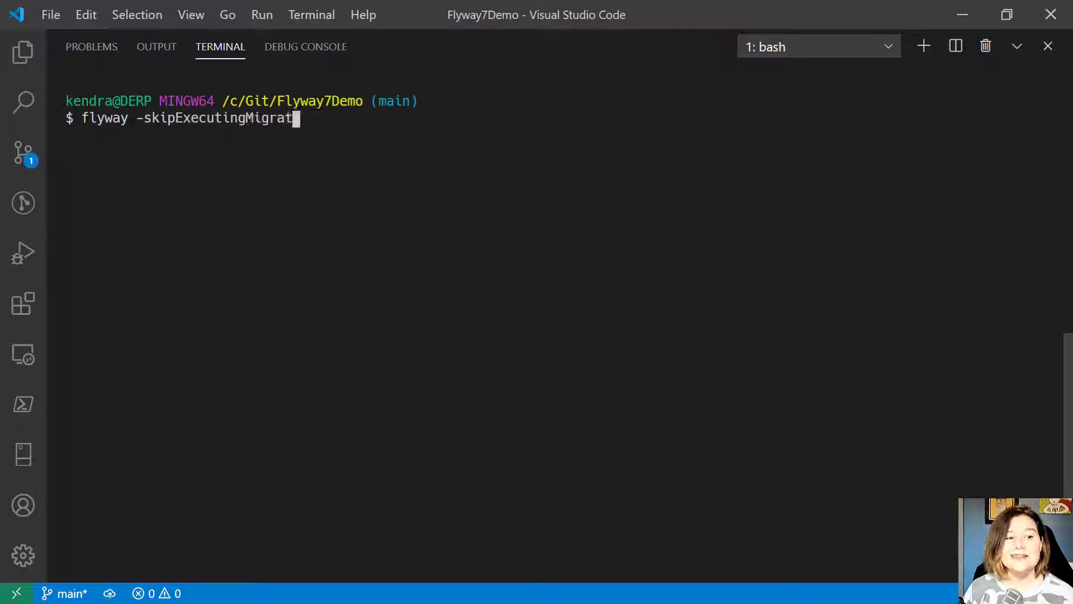
pyautogui.write('ions=')
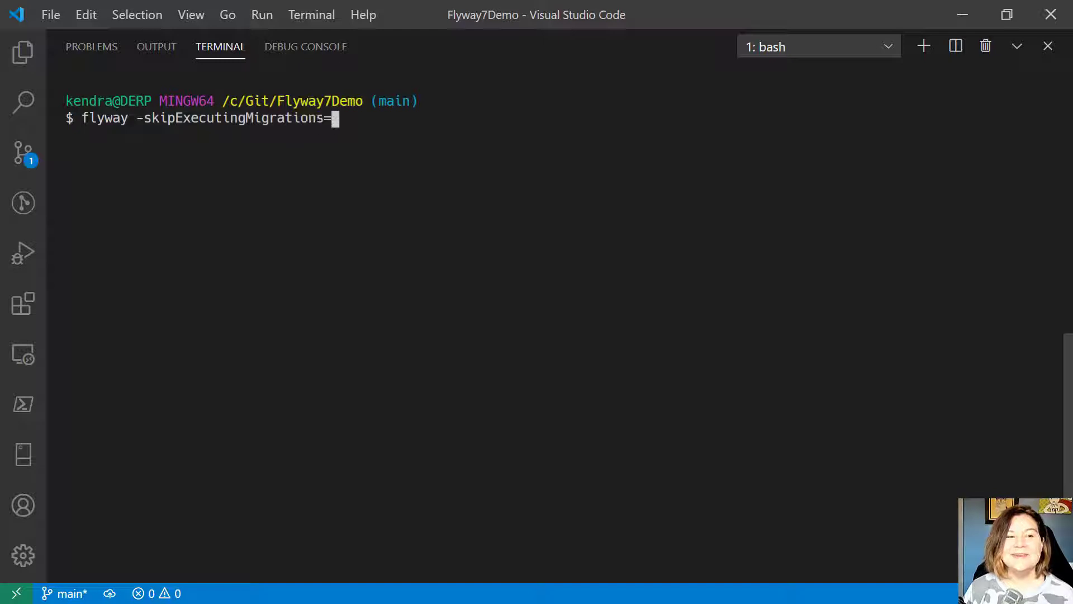
pyautogui.write('true mi')
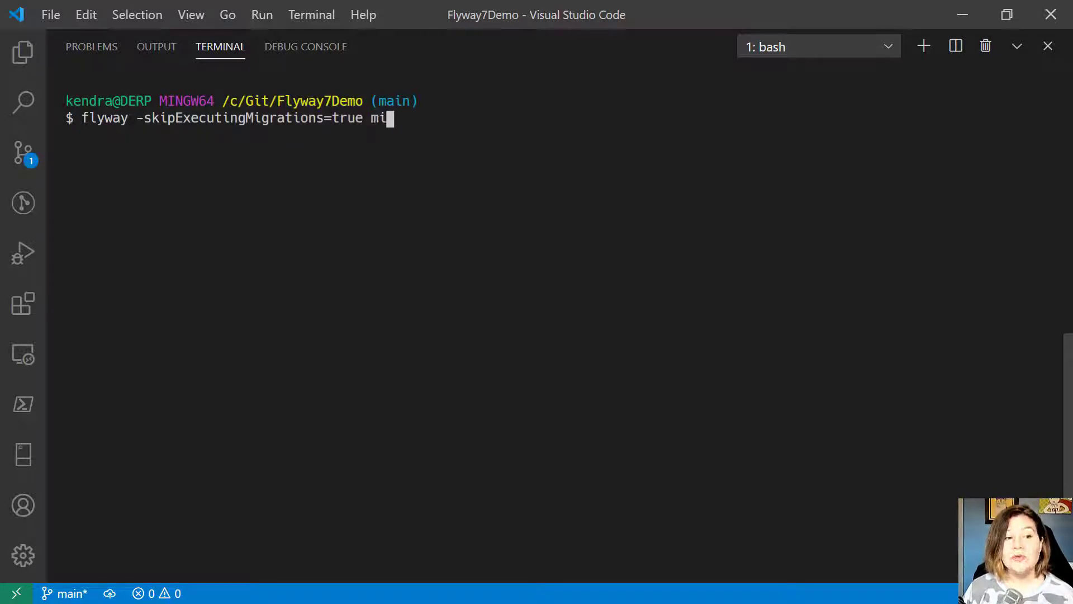
pyautogui.write('grate')
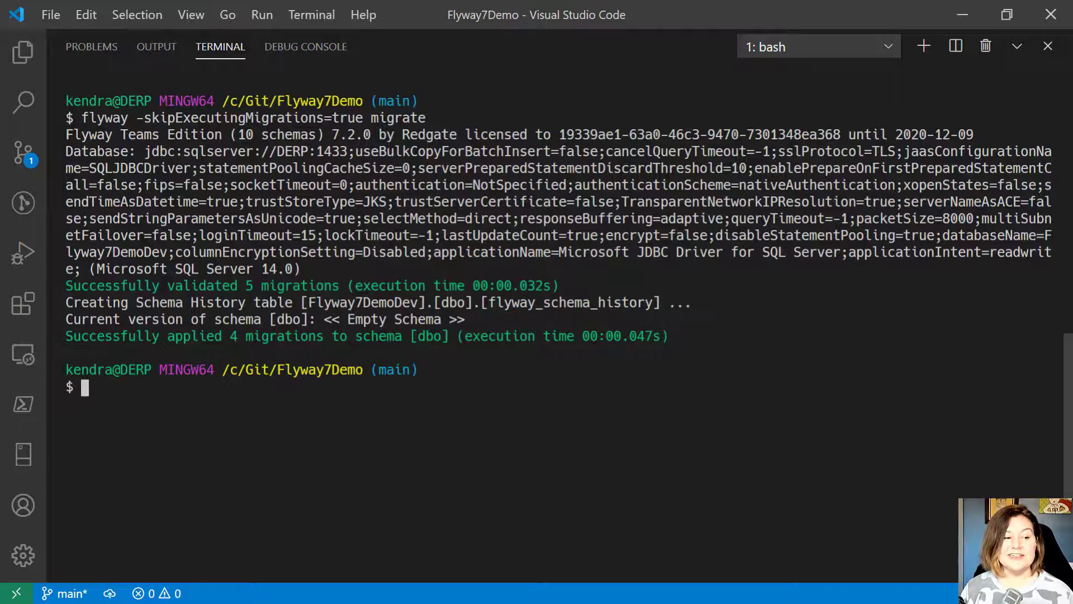
# Run 'flyway info' to list versions 001–003 and the repeatable as Success, then clear
pyautogui.write('flyway')
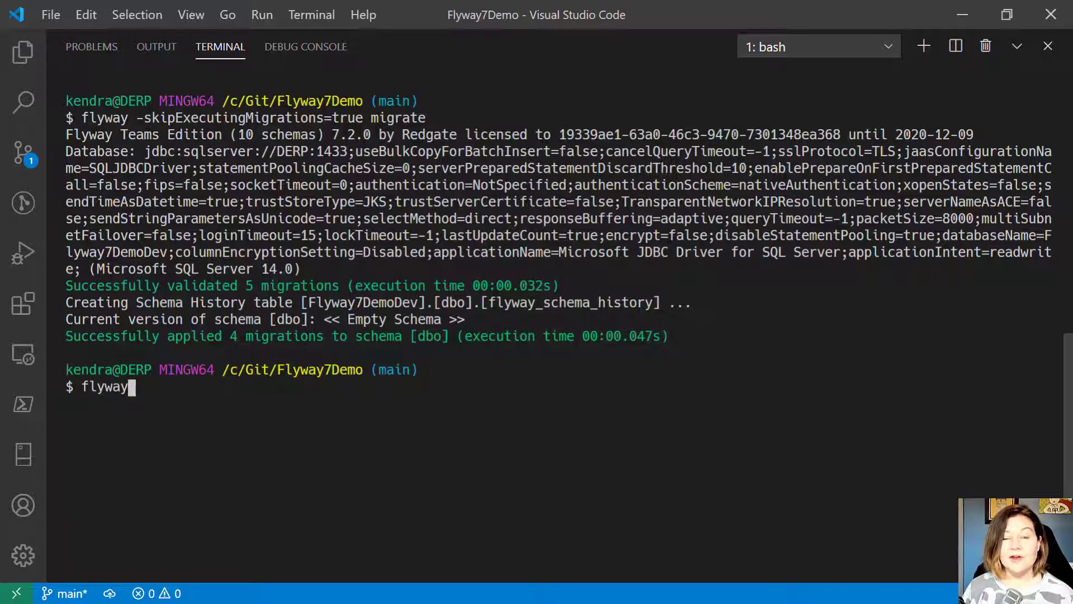
pyautogui.write('info')
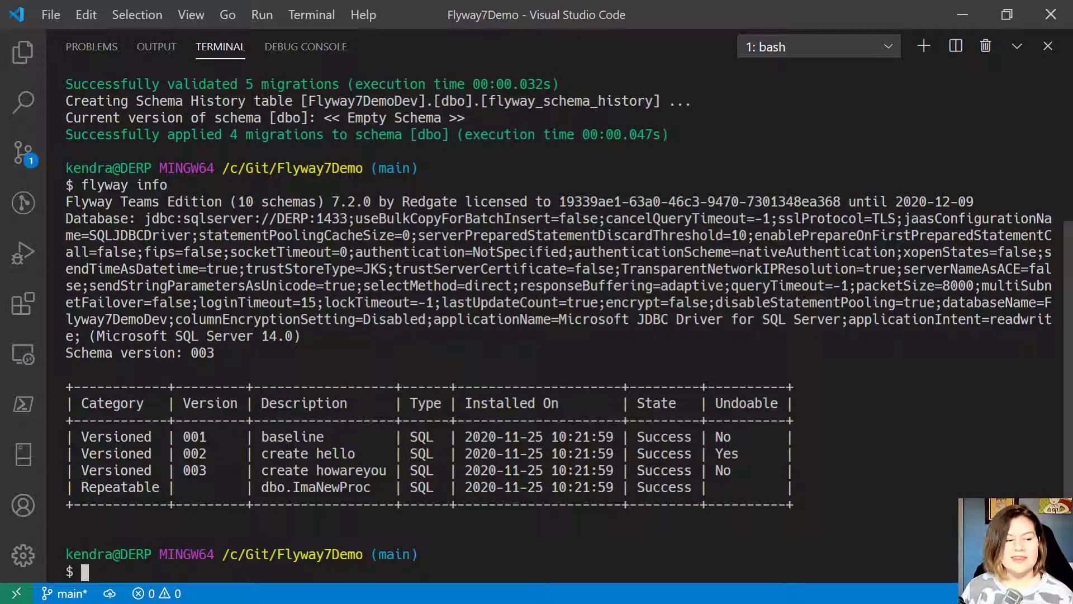
pyautogui.write('clear')
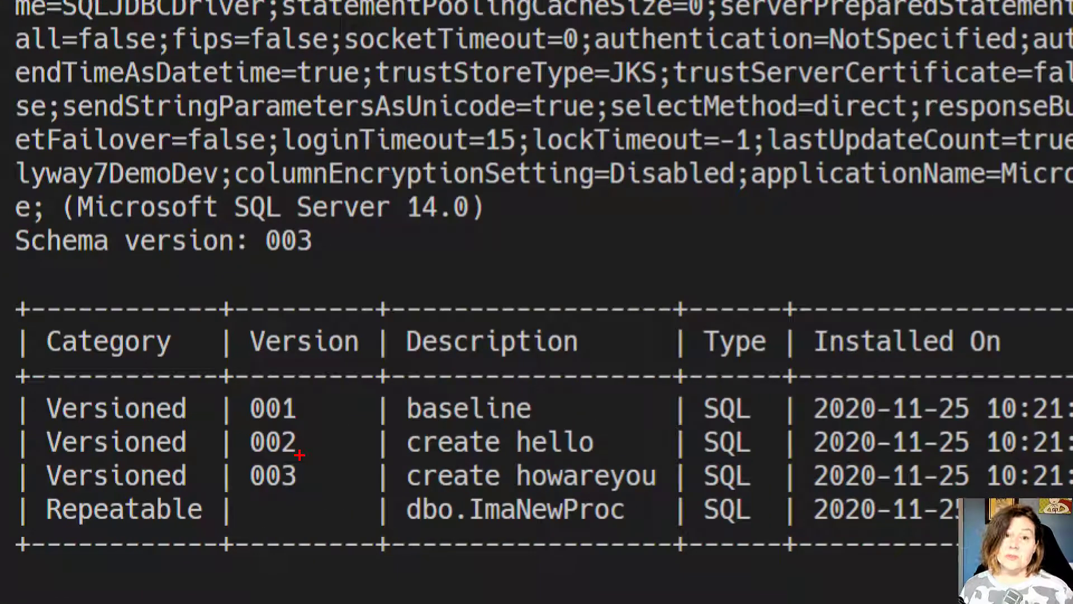
pyautogui.moveTo(308, 449)
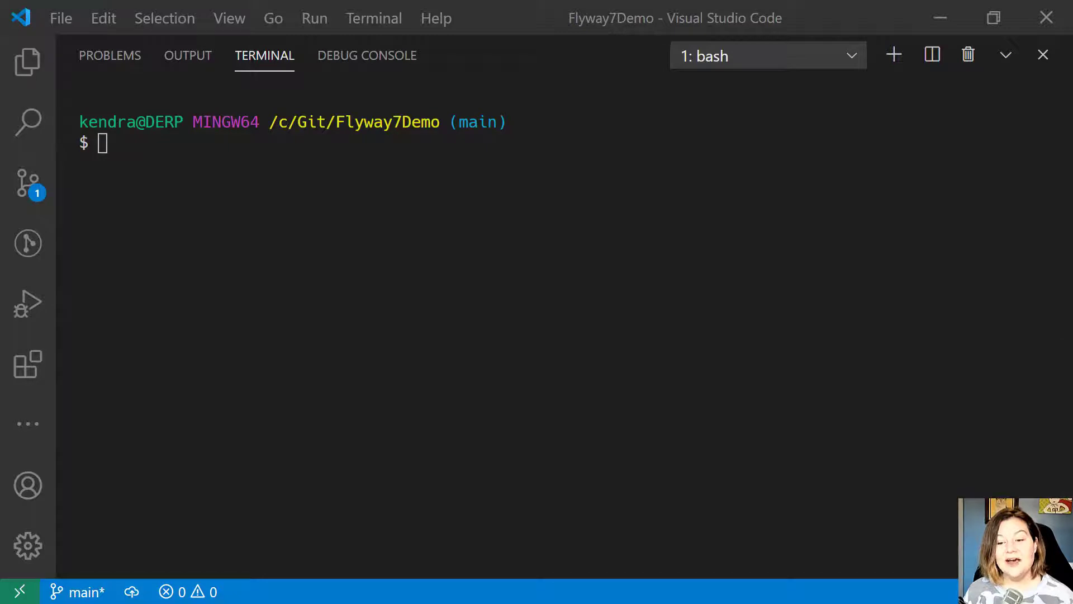
# Run 'flyway -skipExecutingMigrations="true" -cherryPick=002 undo', then begin another flyway command
pyautogui.write('flyway -skipExecutingMigrations="true" -cherryPick=002 undo')
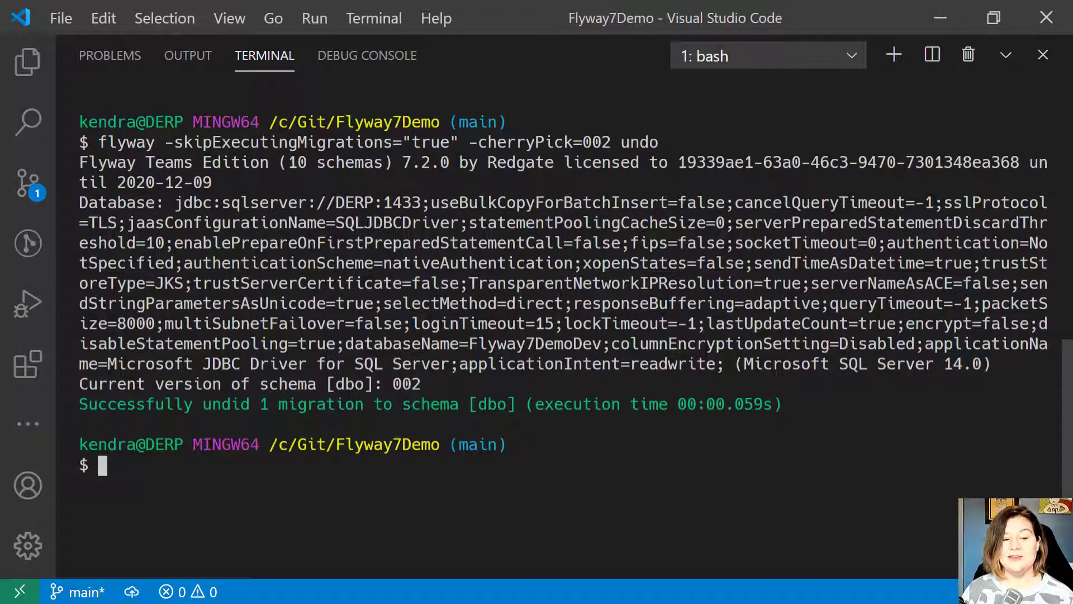
pyautogui.write('flywa')
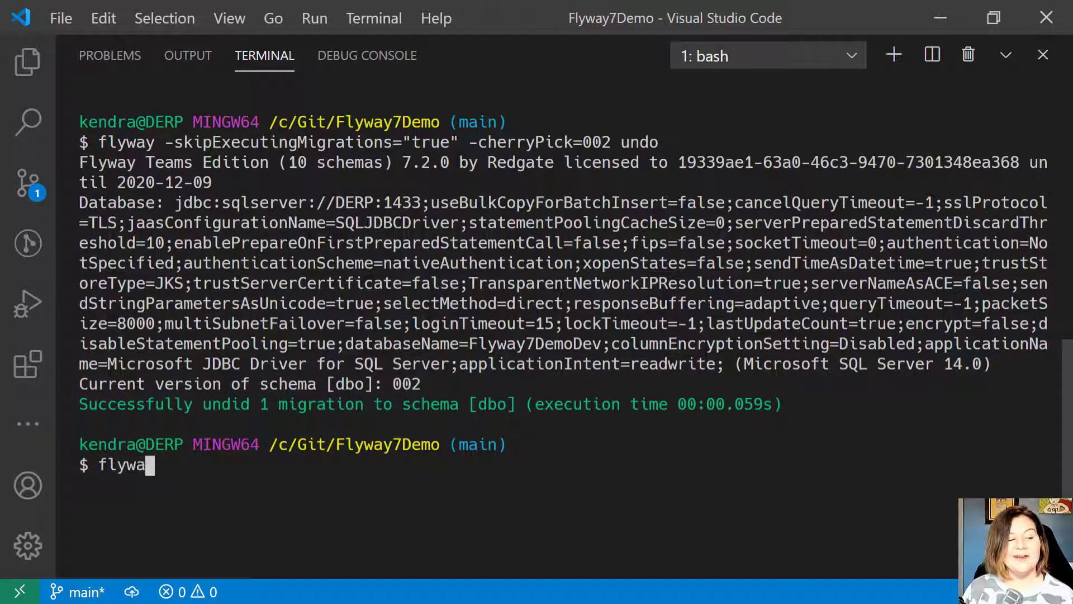